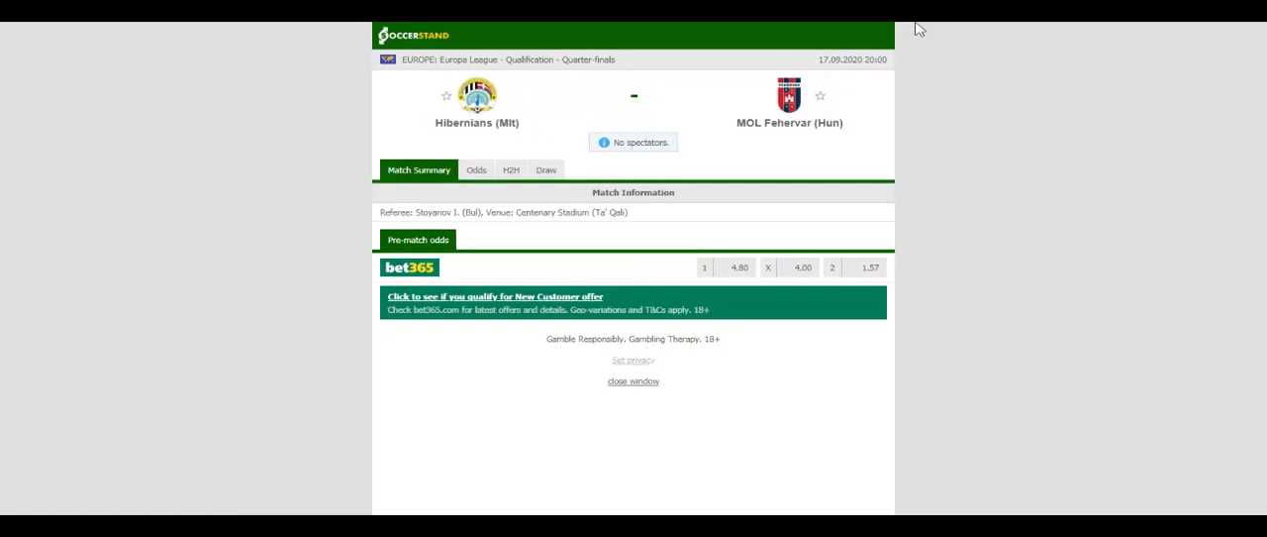
Step: Open the H2H tab for the Hibernians vs MOL Fehervar match
{"action": "left_click", "coordinate": [511, 160]}
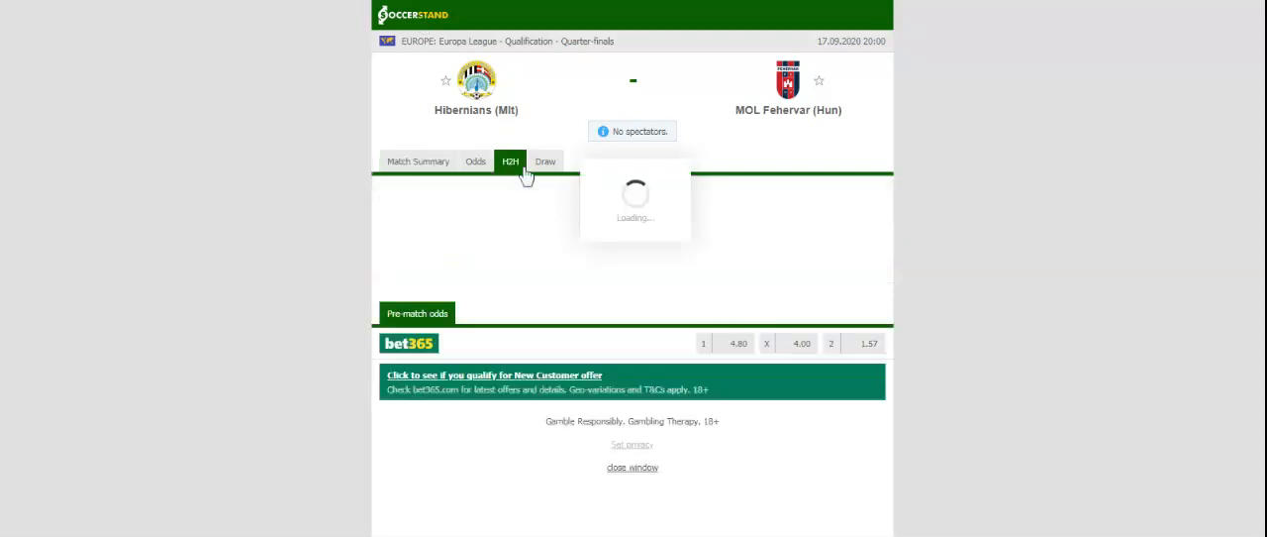
Step: Filter H2H to Hibernians' home matches, then MOL Fehervar's away matches
{"action": "left_click", "coordinate": [510, 162]}
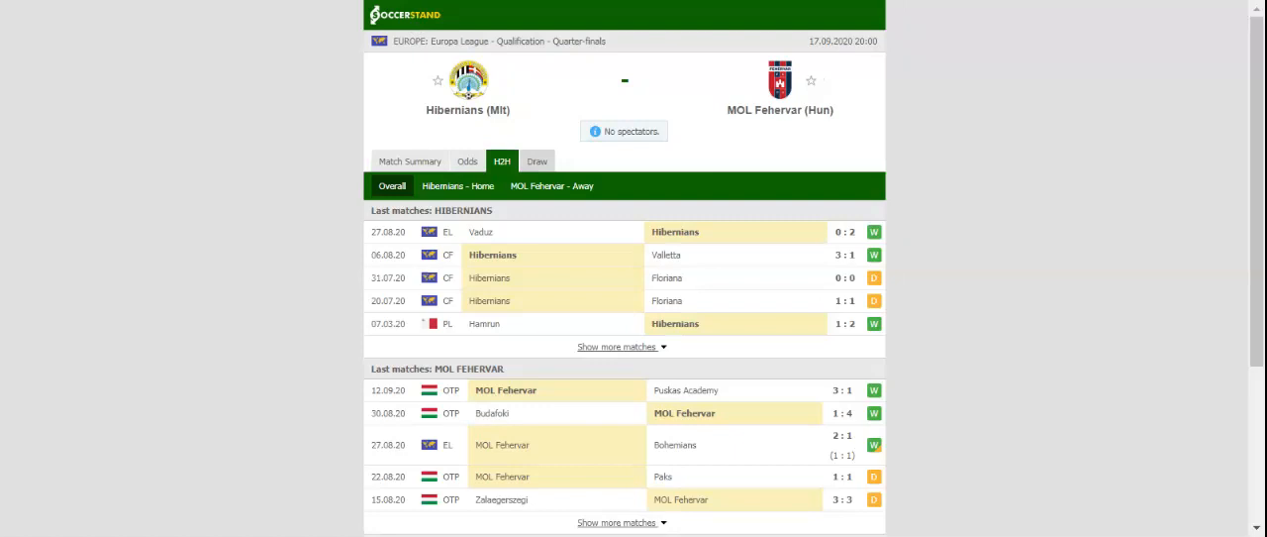
{"action": "left_click", "coordinate": [457, 186]}
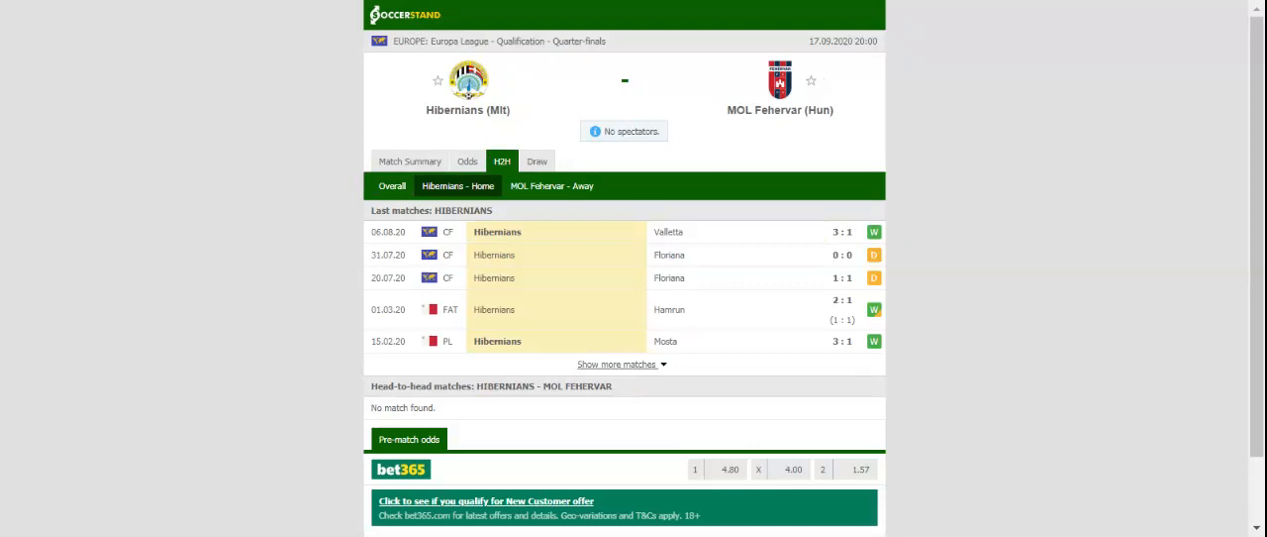
{"action": "left_click", "coordinate": [551, 186]}
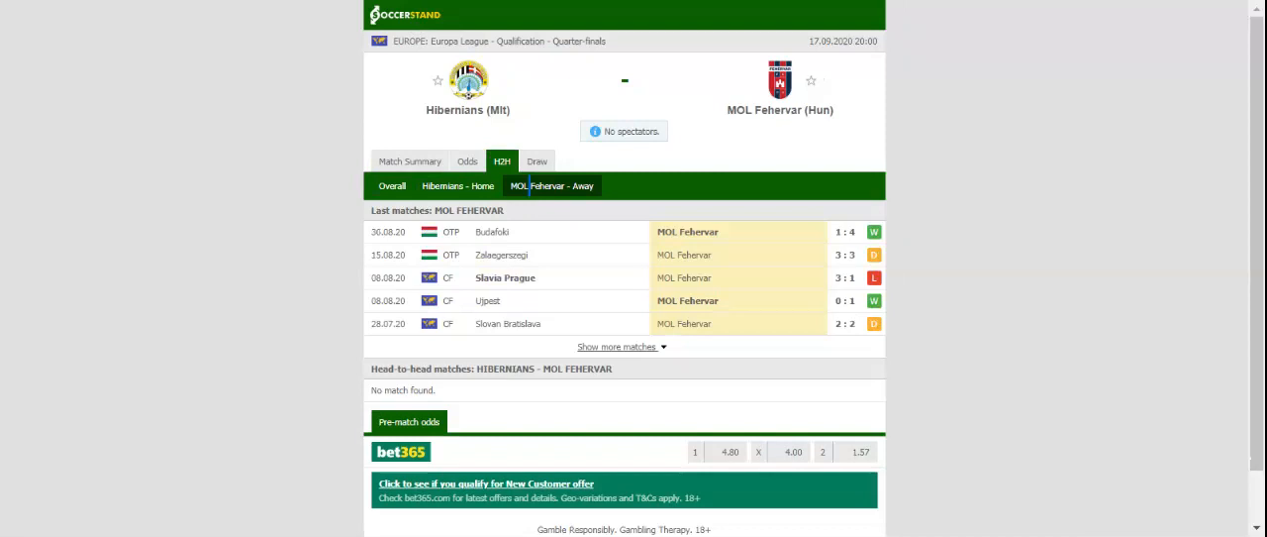
{"action": "mouse_move", "coordinate": [569, 136]}
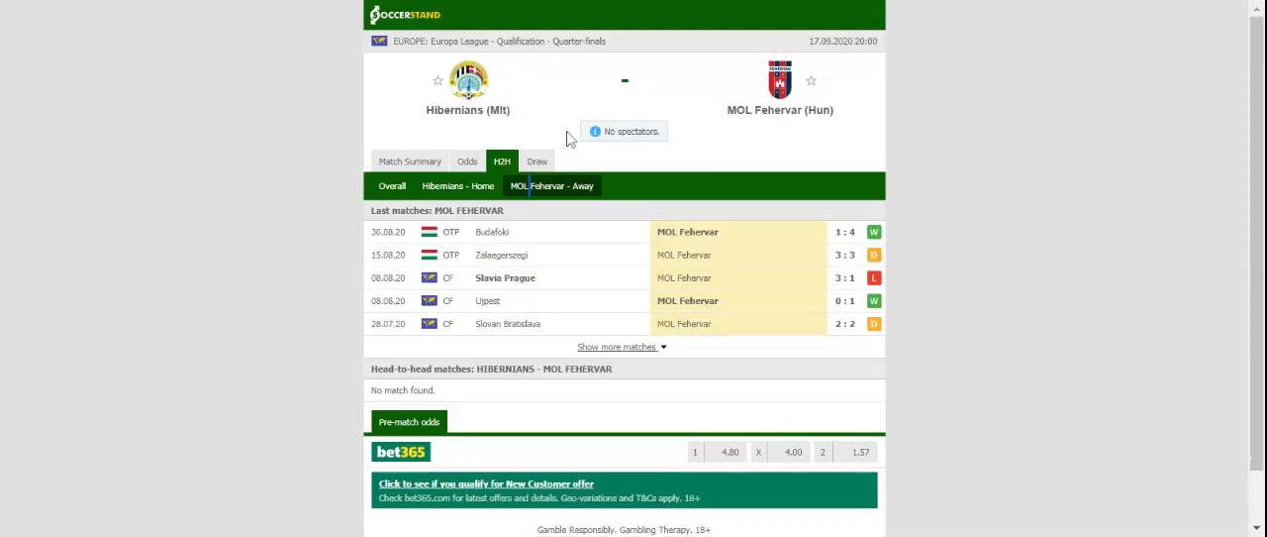
{"action": "mouse_move", "coordinate": [569, 139]}
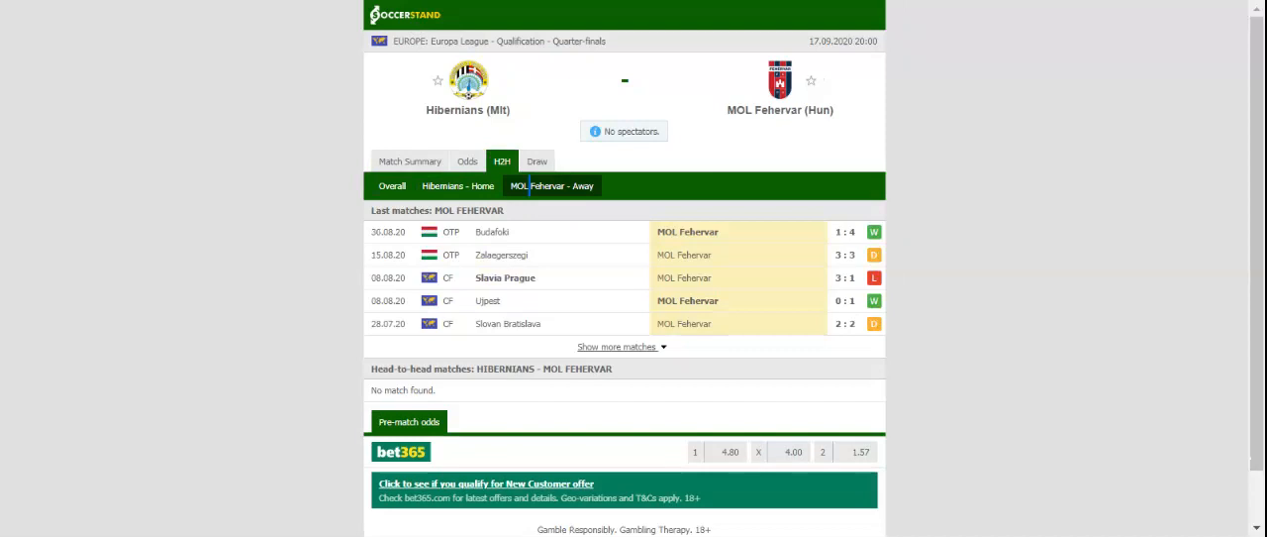